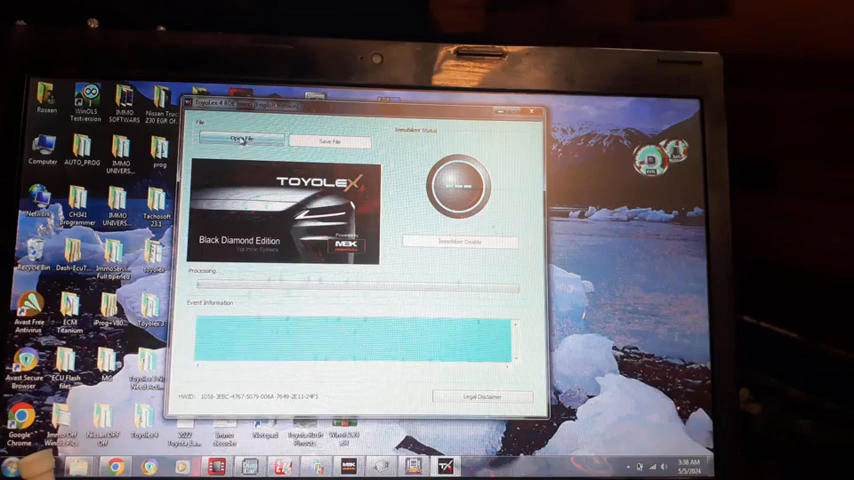
# - Load the Toyota ECU dump file into Toyolex
pyautogui.click(242, 136)
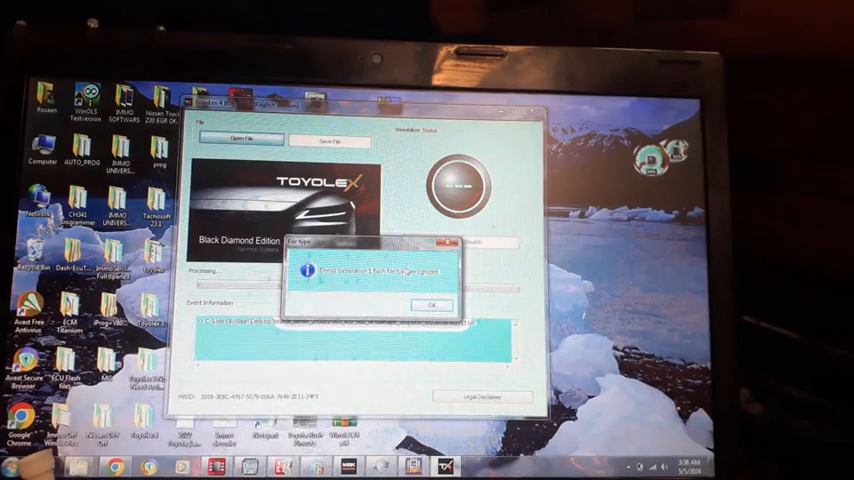
# - Disable immobilizer, EGR and DPF in the loaded dump, then start saving the modified file
pyautogui.click(432, 304)
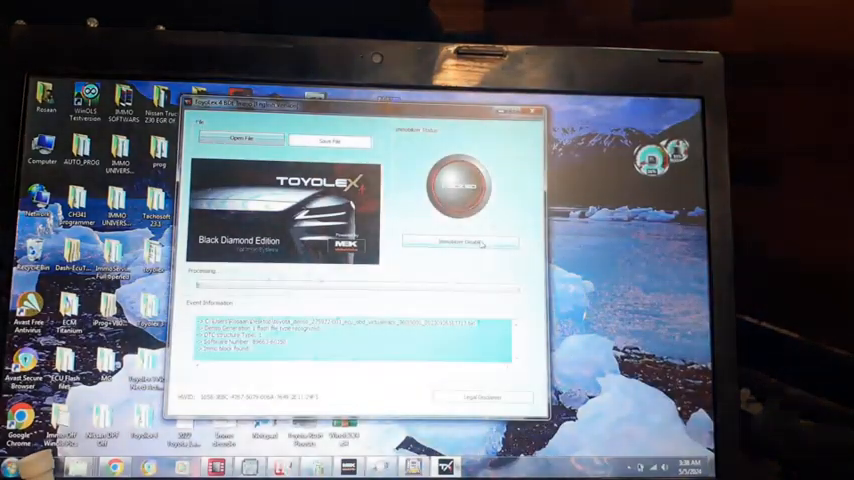
pyautogui.click(458, 244)
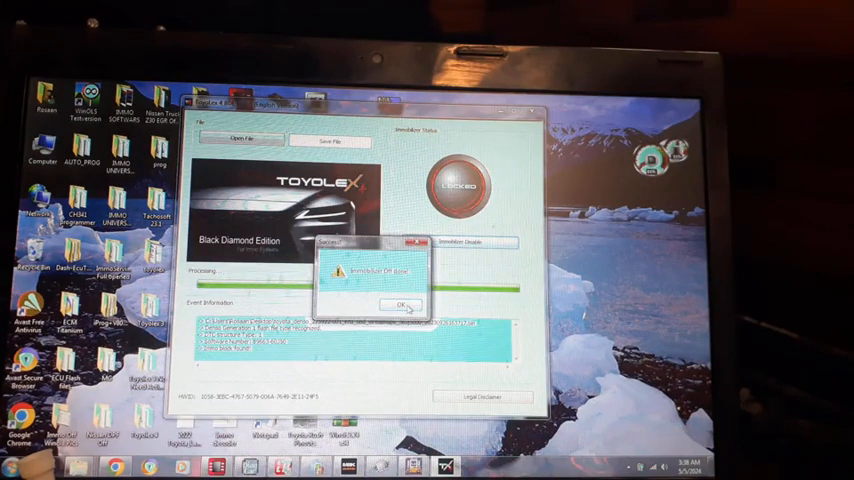
pyautogui.click(398, 304)
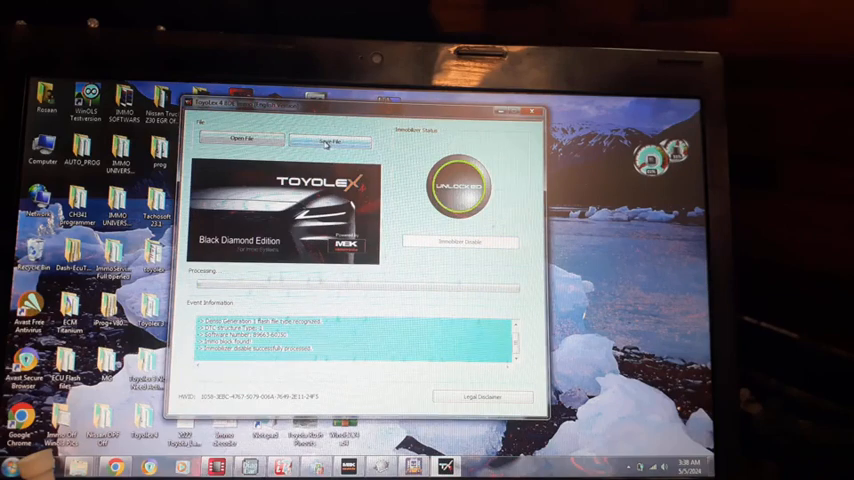
pyautogui.click(330, 138)
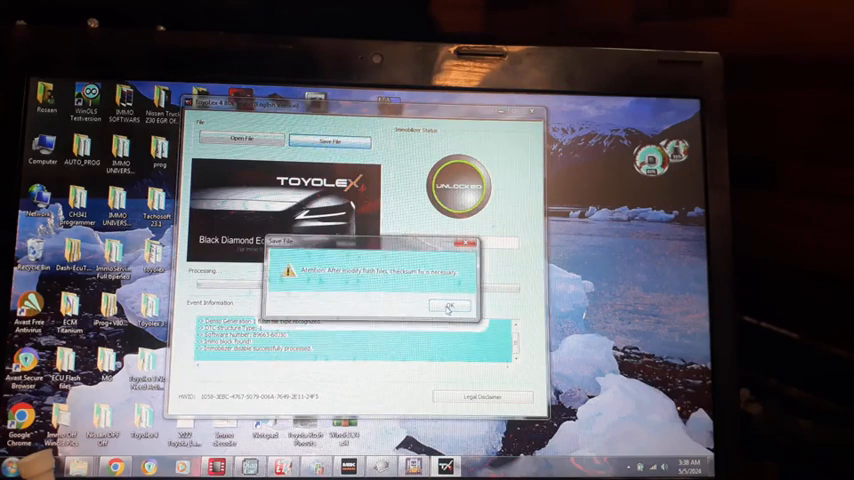
pyautogui.click(448, 304)
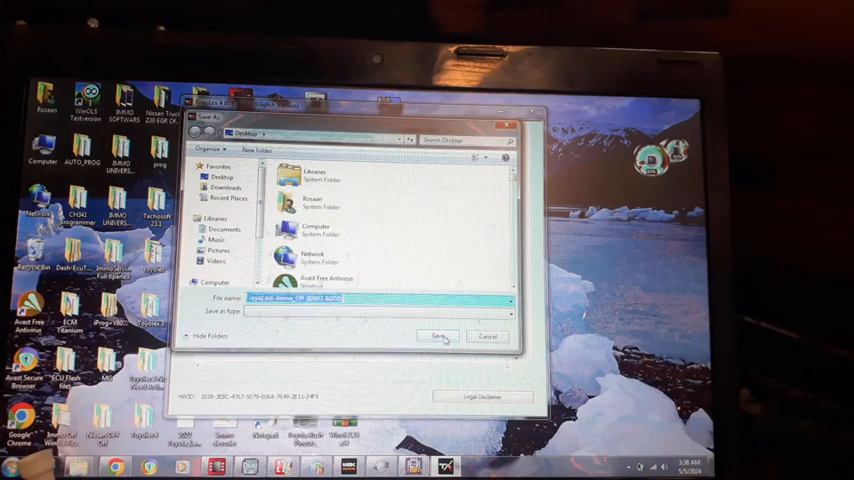
pyautogui.click(438, 336)
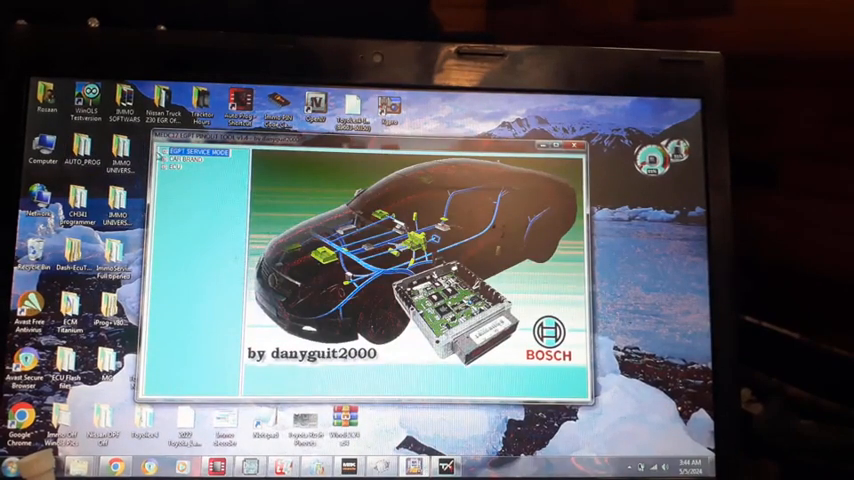
# - List the supported ECU models in the Bosch pinout tool
pyautogui.click(196, 162)
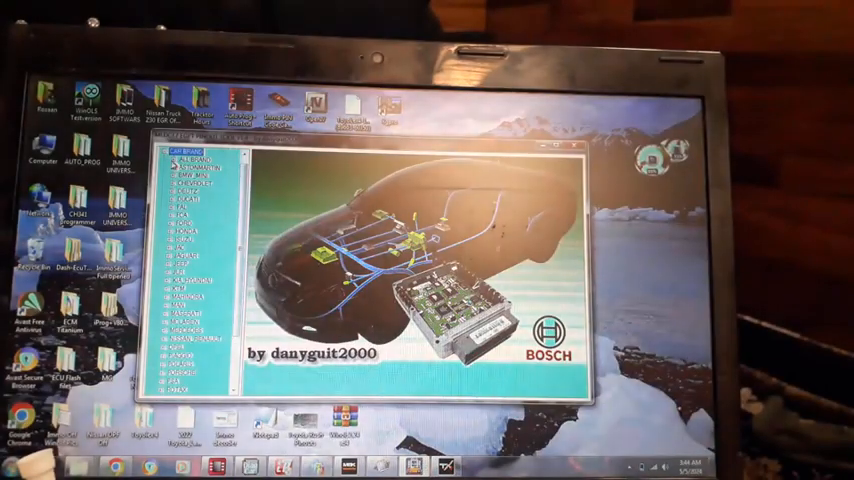
pyautogui.scroll(-3)
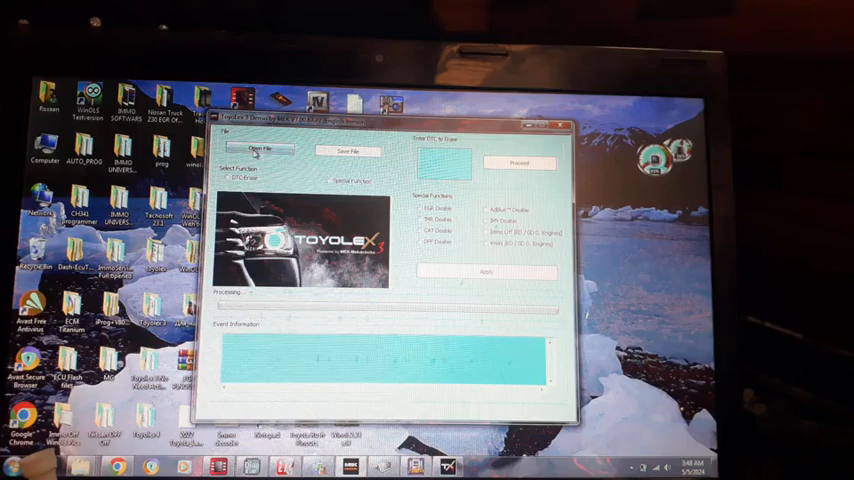
# - Acknowledge the save confirmations, choose a function and bring up the dump file picker
pyautogui.click(268, 152)
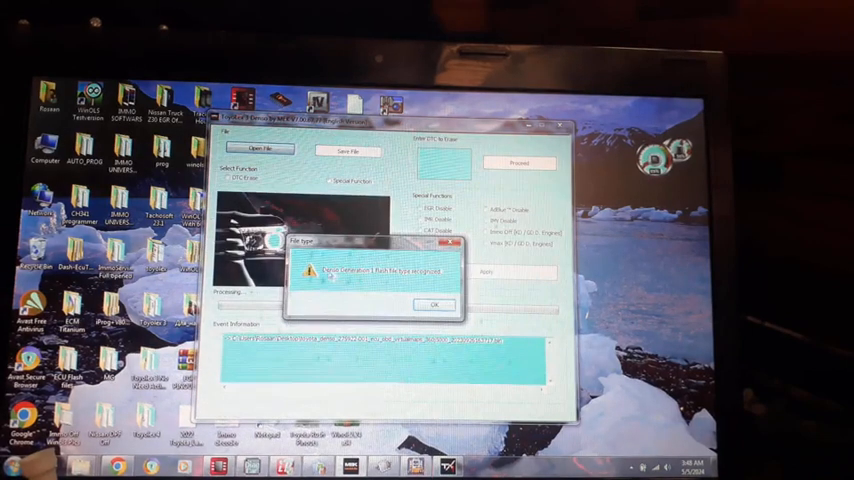
pyautogui.click(436, 304)
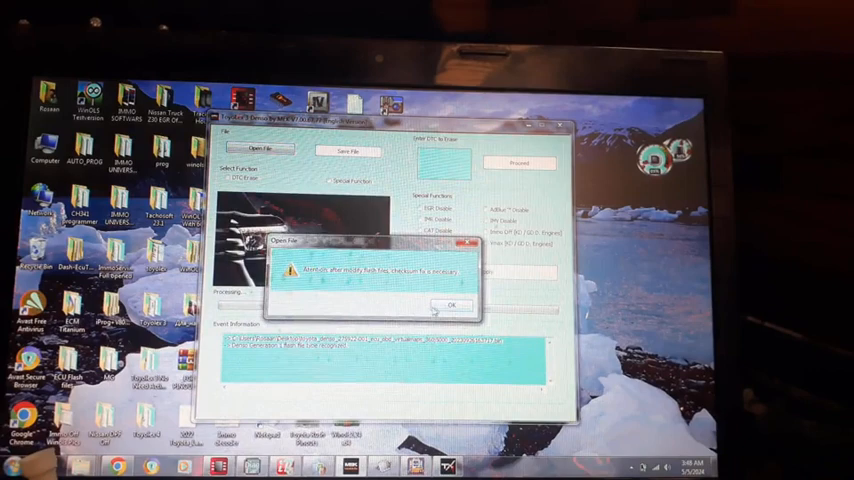
pyautogui.click(450, 304)
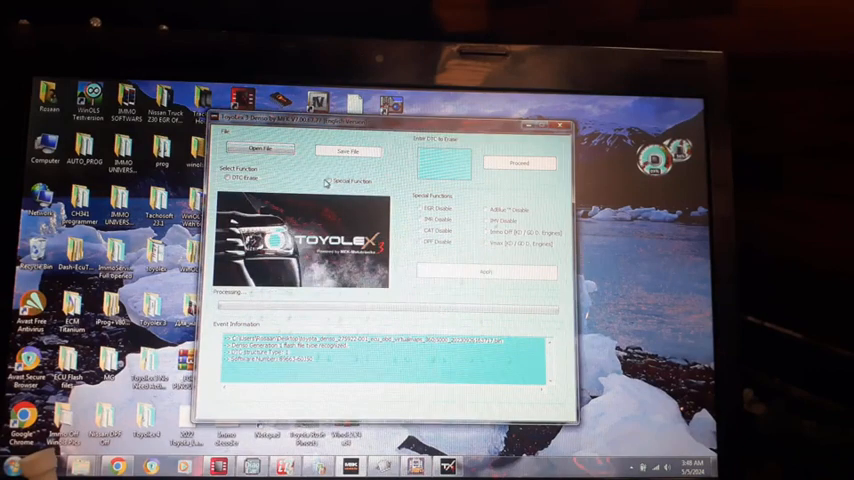
pyautogui.click(332, 180)
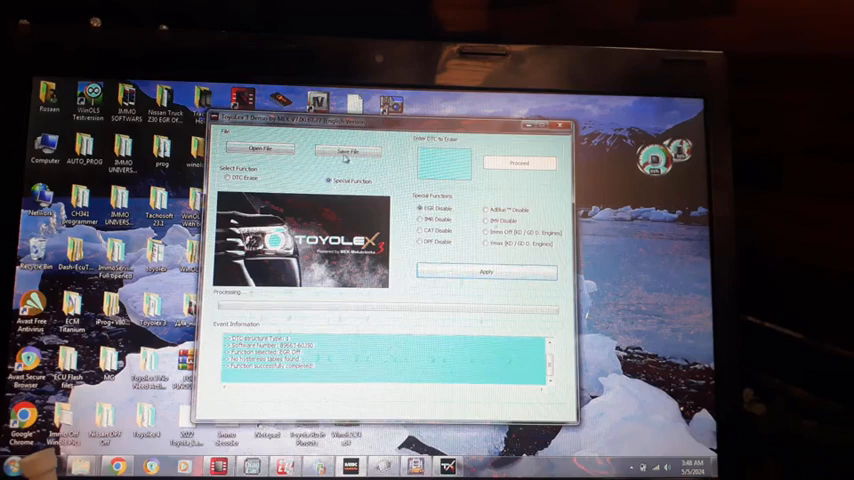
pyautogui.click(344, 152)
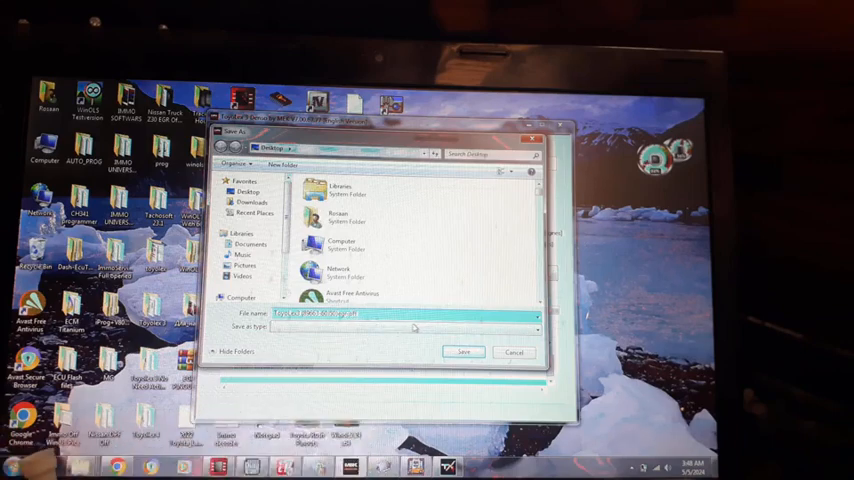
# - Go to the Desktop folder holding the Toyota dump files
pyautogui.click(464, 352)
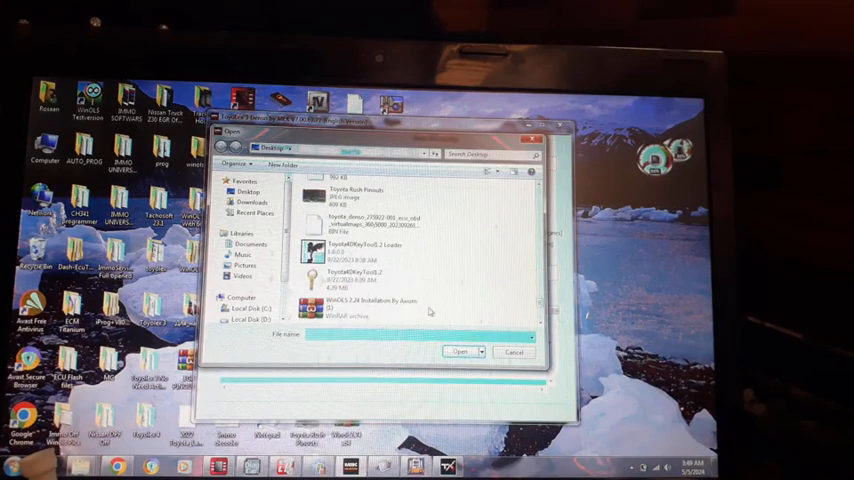
# - Load the dump from the folder and dismiss the loaded message
pyautogui.scroll(-3)
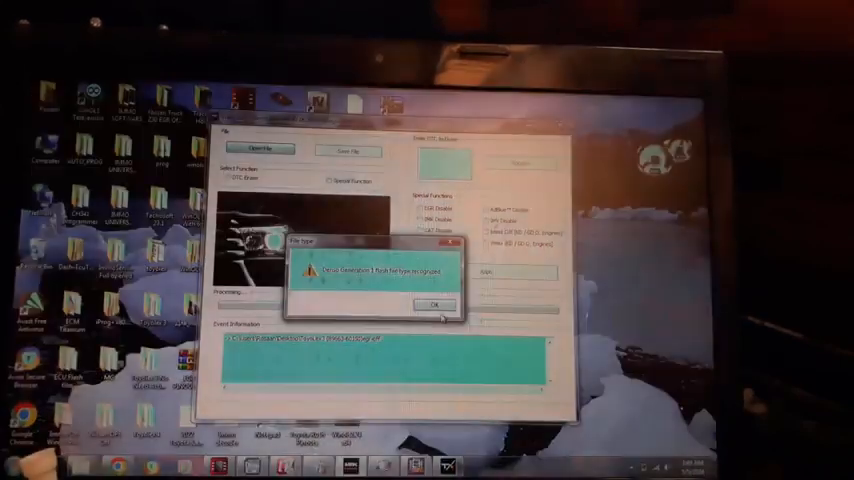
pyautogui.click(436, 304)
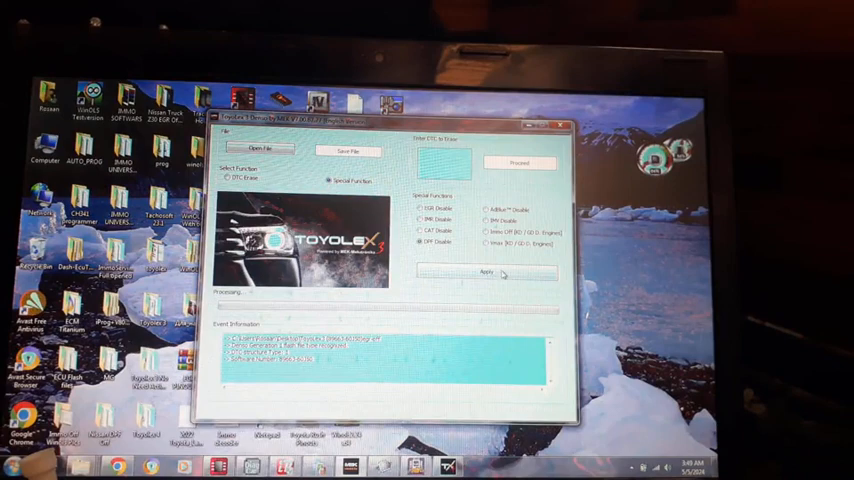
# - Run the selected disable function on the dump and acknowledge both messages
pyautogui.click(486, 272)
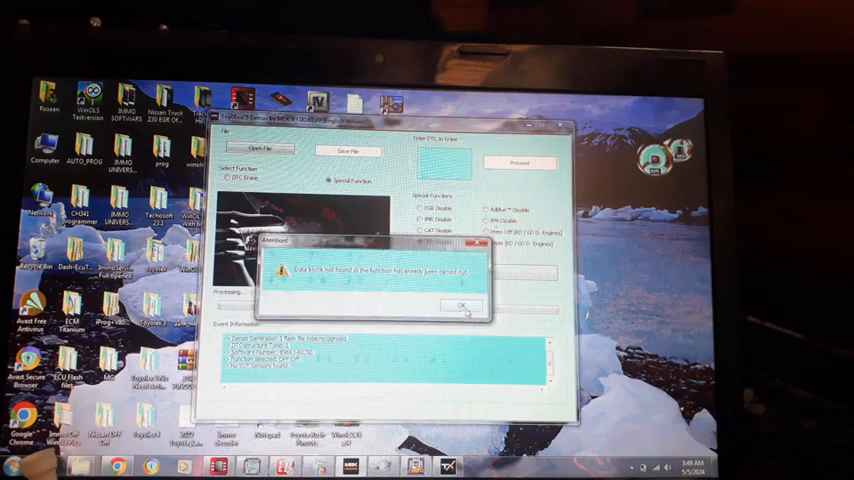
pyautogui.click(460, 304)
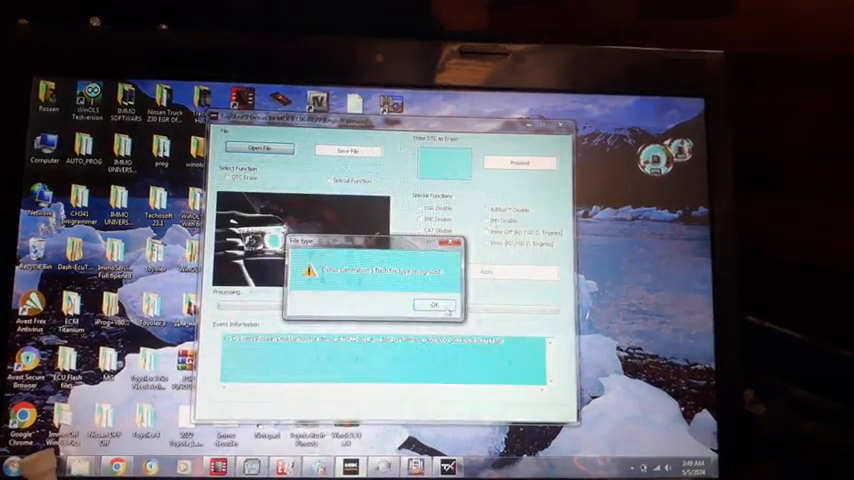
pyautogui.click(436, 304)
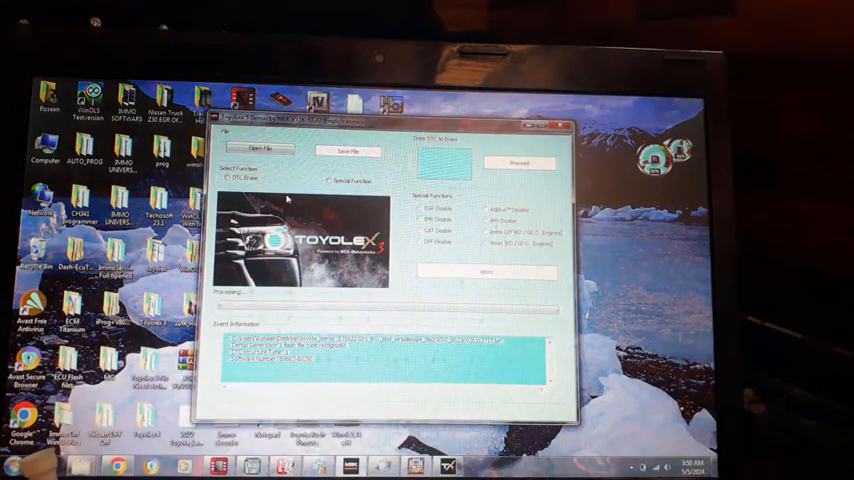
# - Run the next disable function on the dump, accepting the warning and completion messages
pyautogui.click(334, 180)
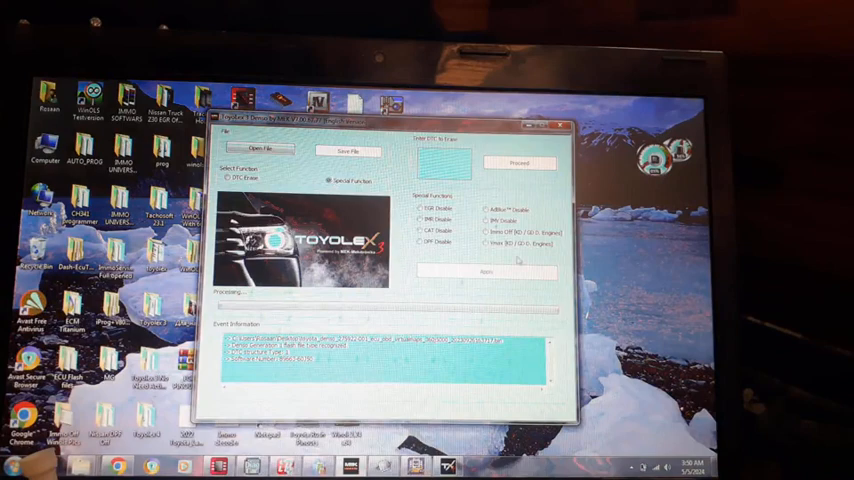
pyautogui.click(420, 244)
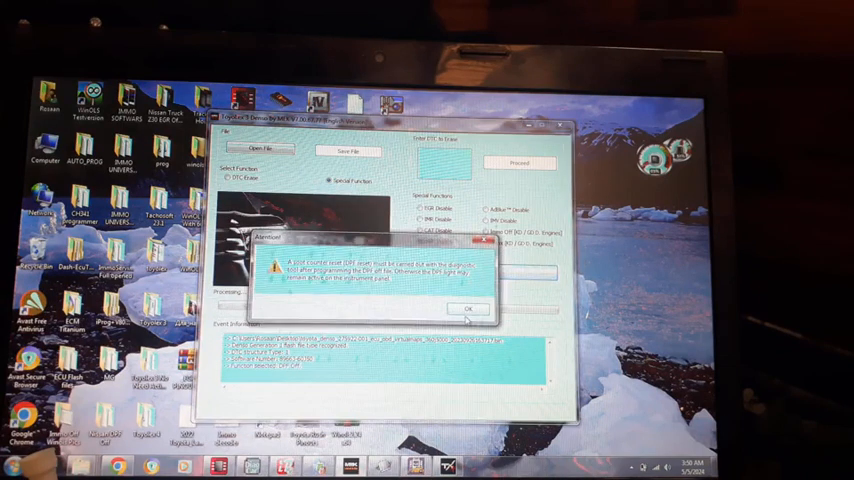
pyautogui.click(470, 306)
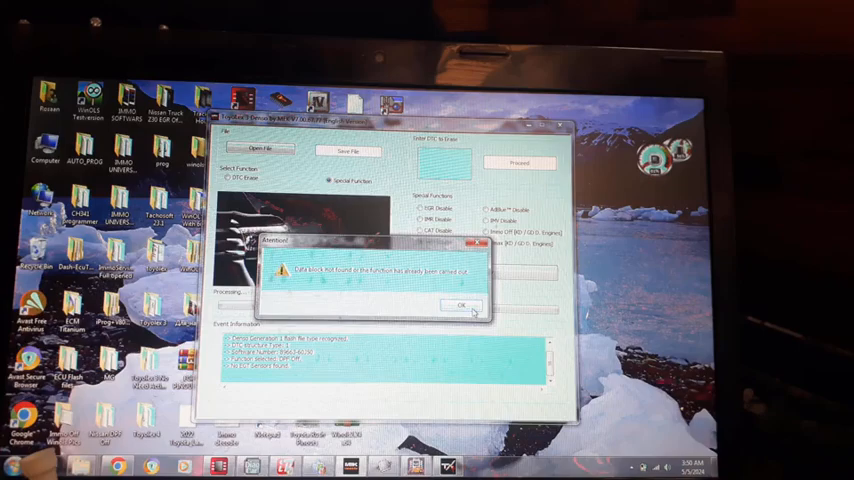
pyautogui.click(458, 304)
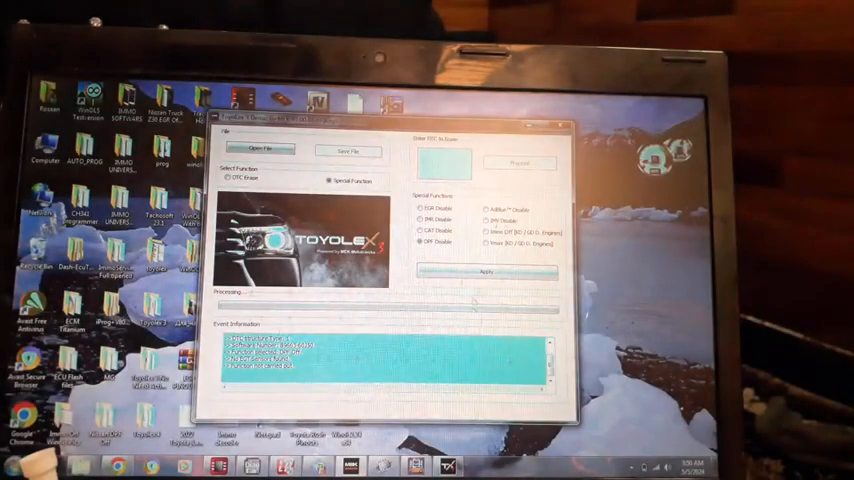